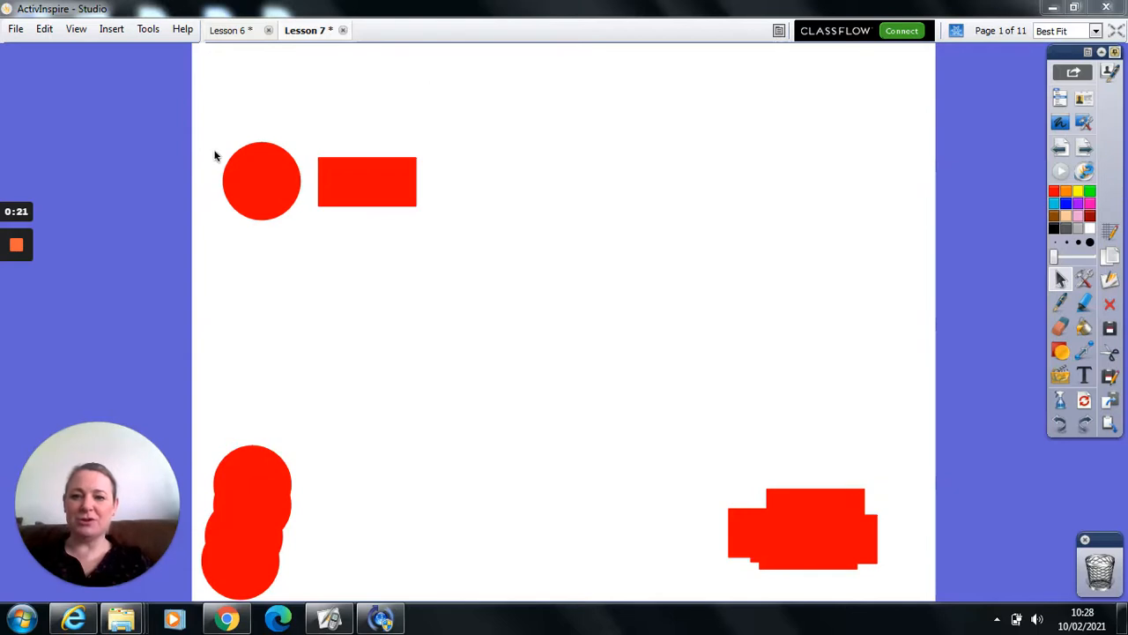
{"action": "mouse_move", "coordinate": [254, 146]}
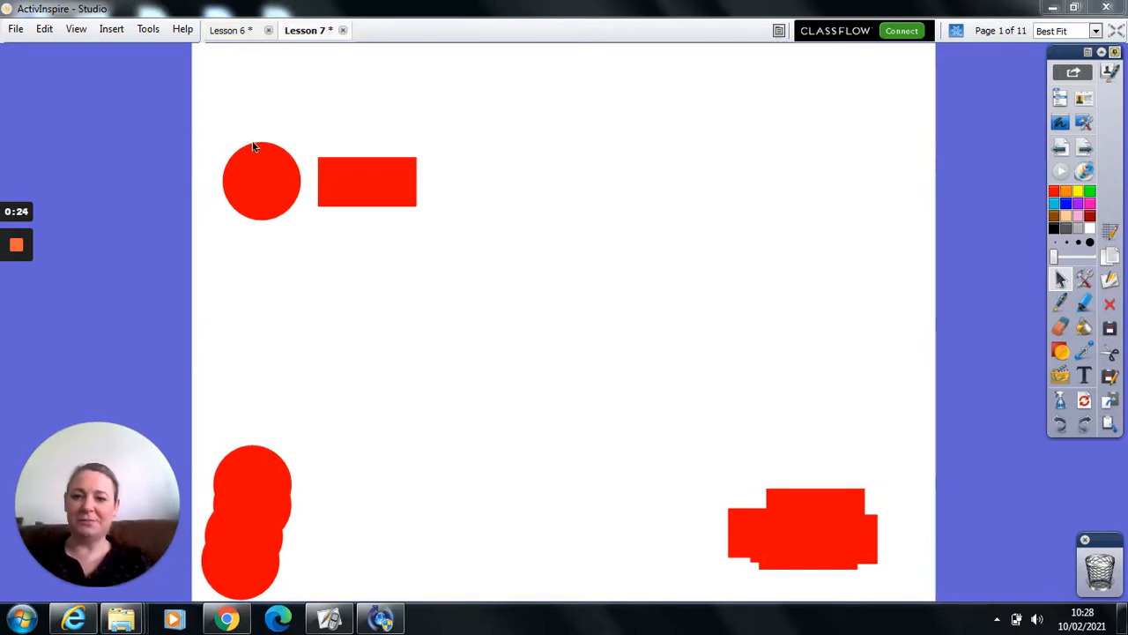
{"action": "mouse_move", "coordinate": [387, 190]}
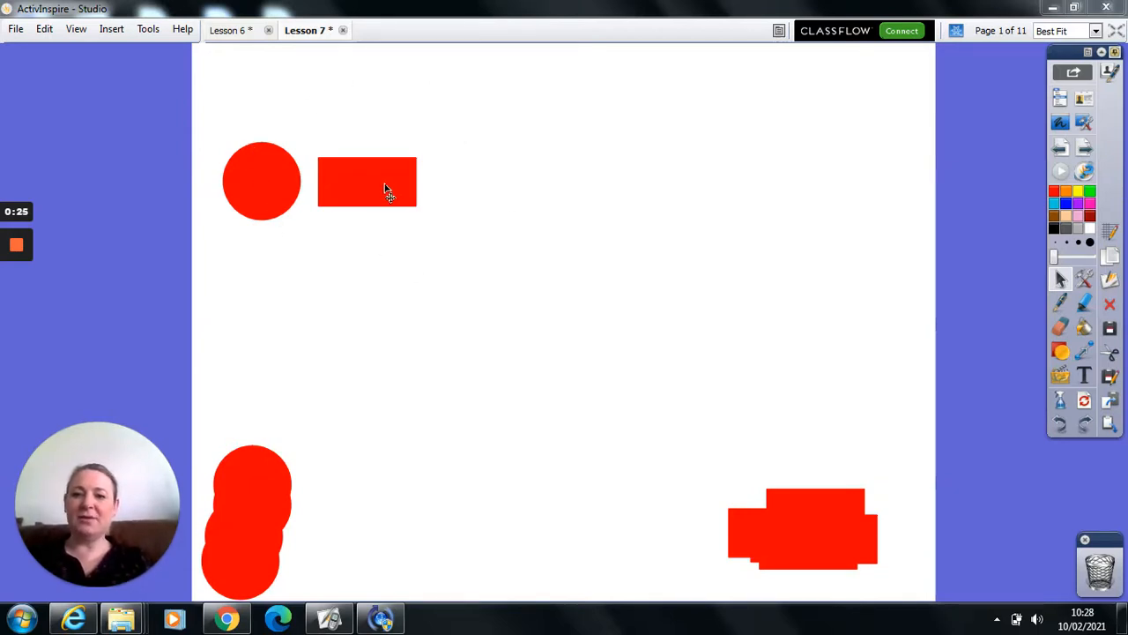
{"action": "mouse_move", "coordinate": [430, 323]}
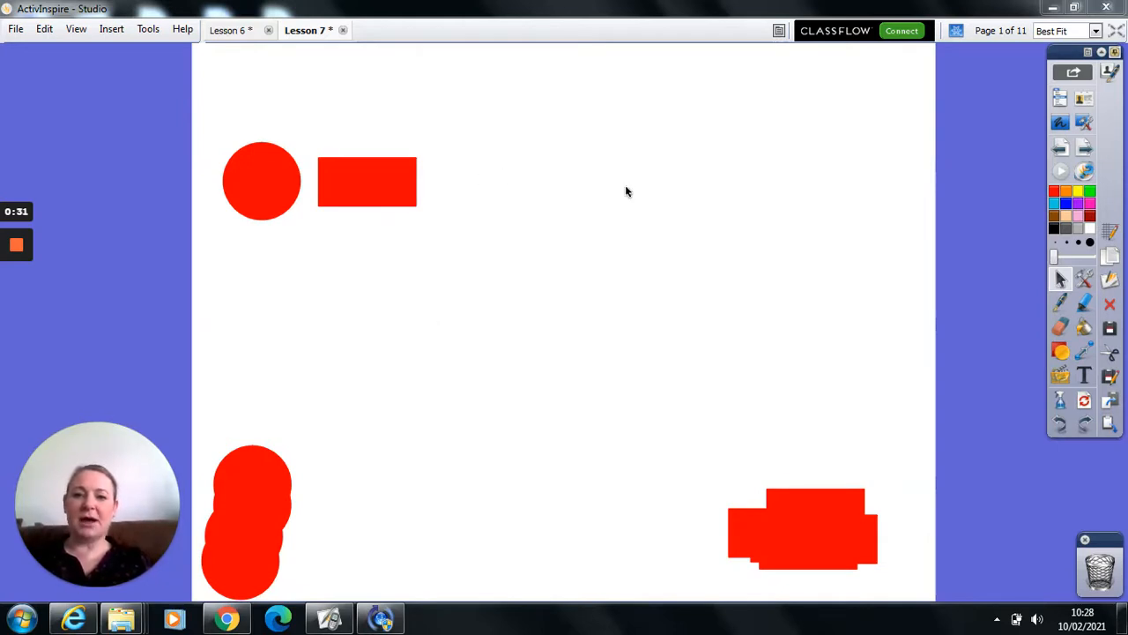
{"action": "mouse_move", "coordinate": [828, 188]}
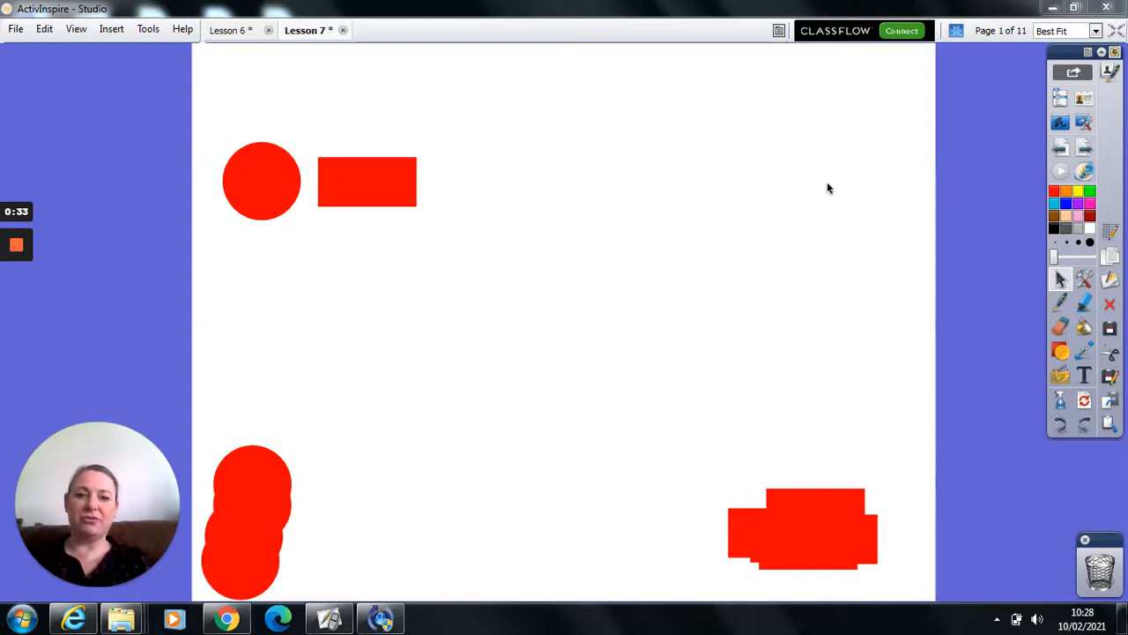
{"action": "mouse_move", "coordinate": [960, 198]}
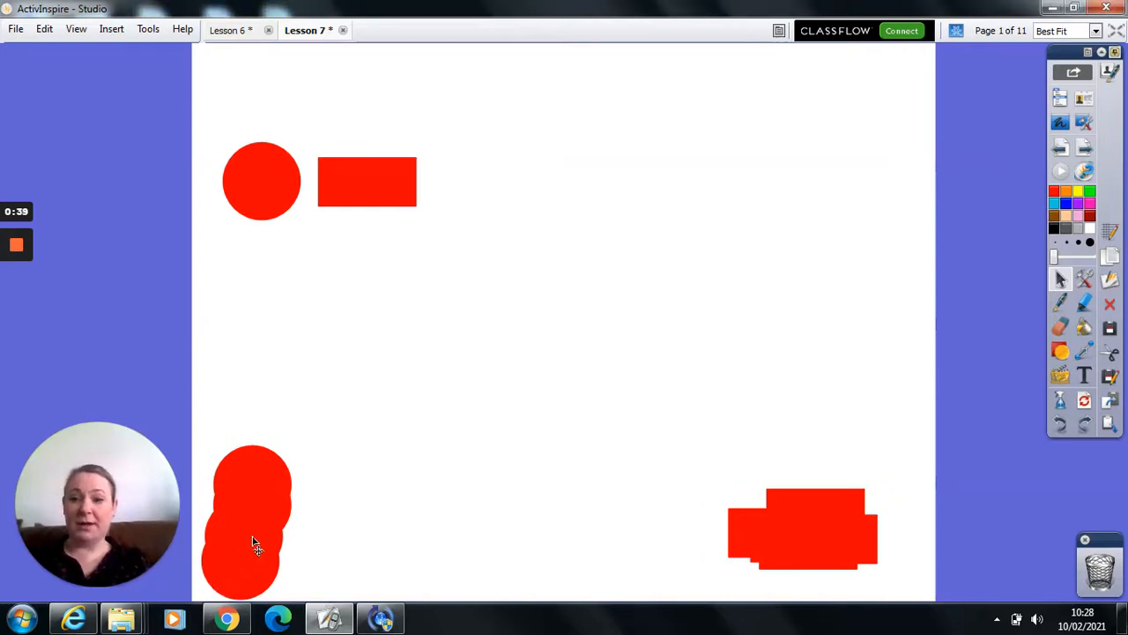
Drag two more red circles and two rectangles into the top row, alternating circle and rectangle.
{"action": "left_click_drag", "start_coordinate": [256, 547], "coordinate": [485, 252]}
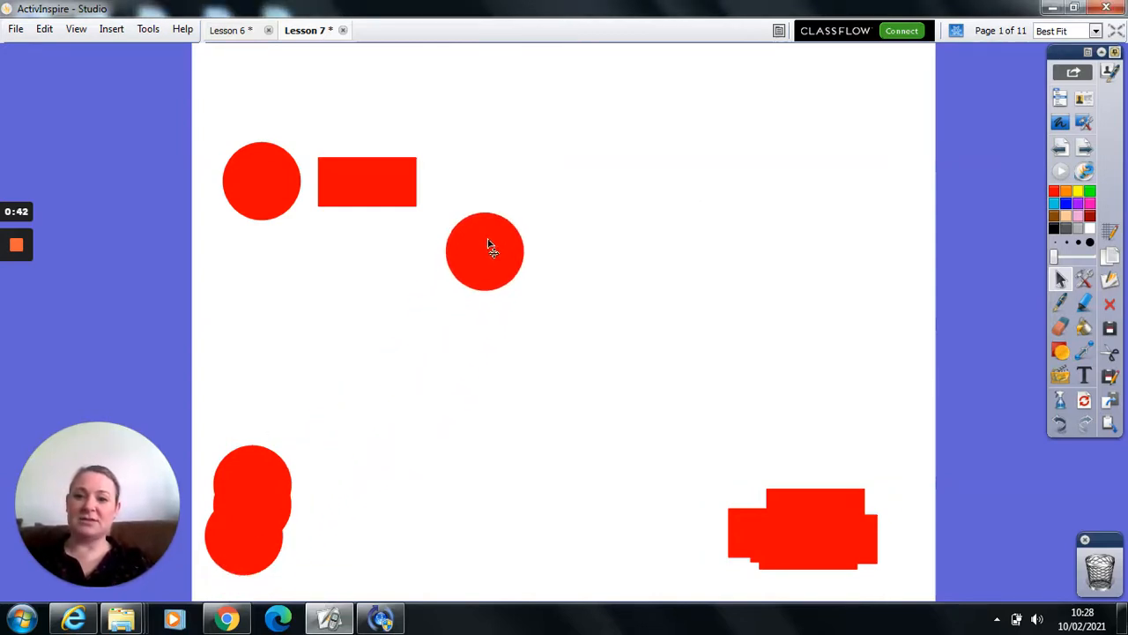
{"action": "left_click_drag", "start_coordinate": [485, 251], "coordinate": [479, 180]}
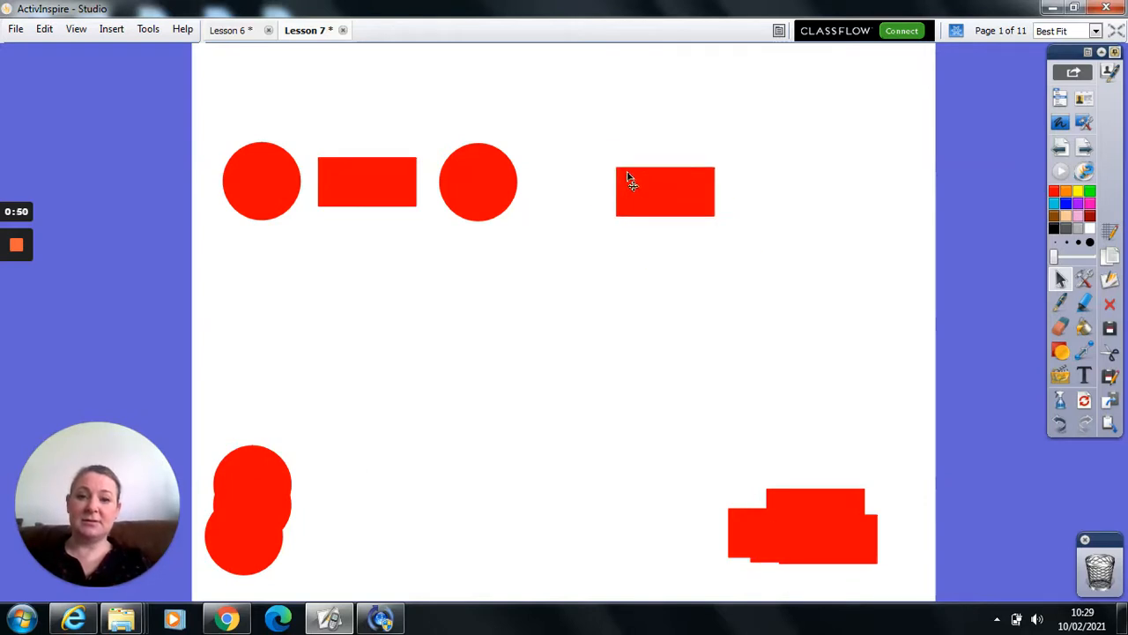
{"action": "left_click_drag", "start_coordinate": [665, 191], "coordinate": [591, 183]}
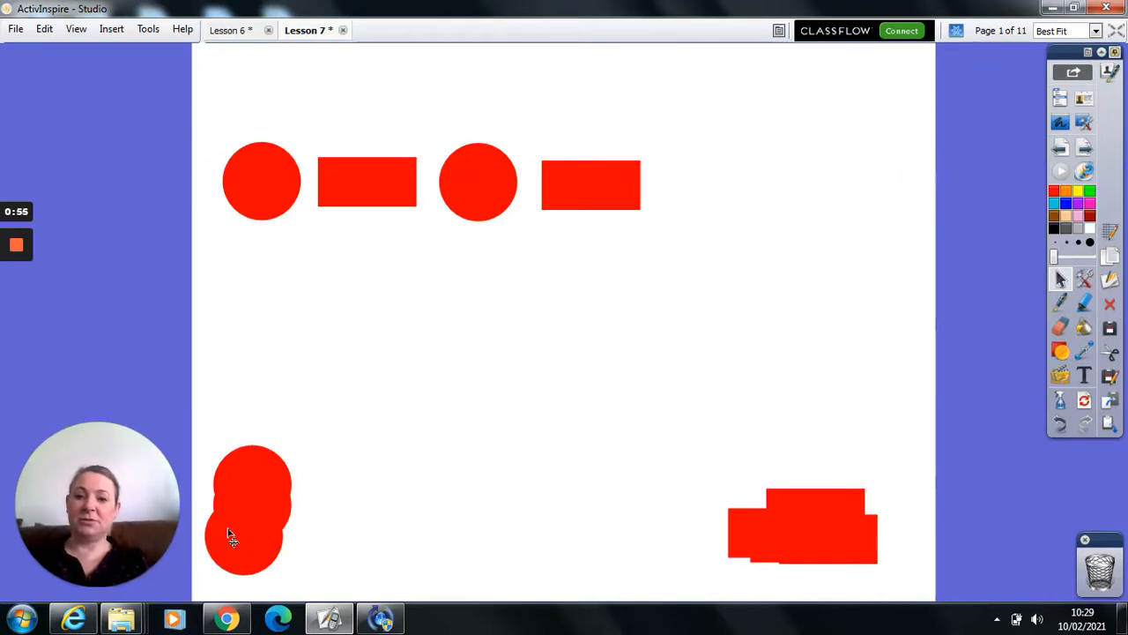
{"action": "left_click_drag", "start_coordinate": [252, 512], "coordinate": [679, 189]}
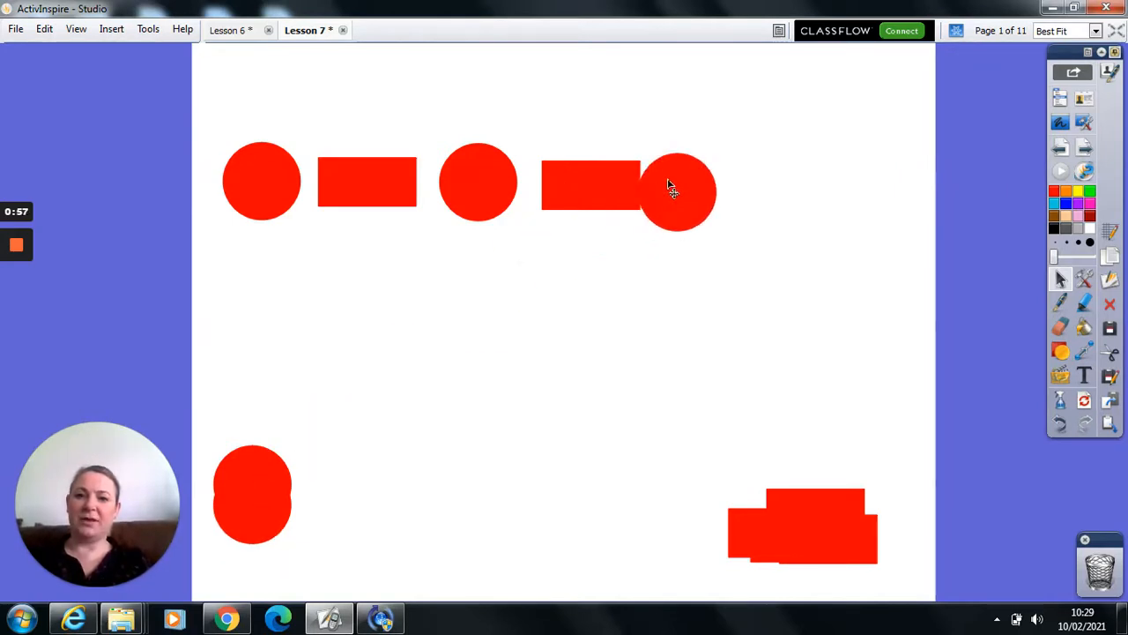
{"action": "left_click_drag", "start_coordinate": [679, 192], "coordinate": [699, 180]}
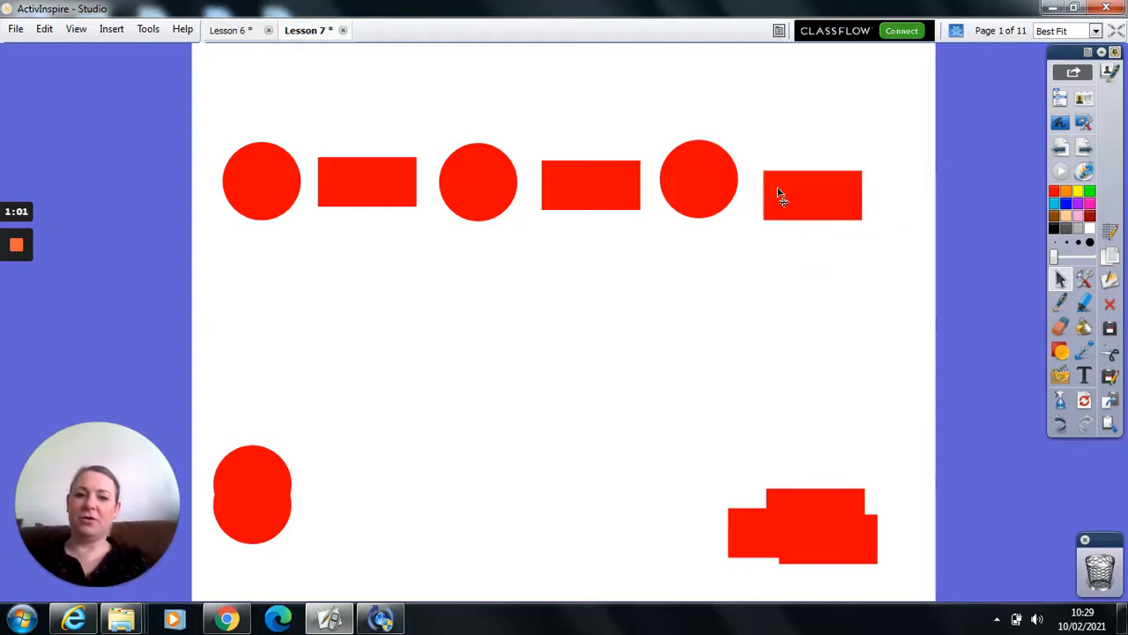
{"action": "left_click_drag", "start_coordinate": [811, 196], "coordinate": [802, 183]}
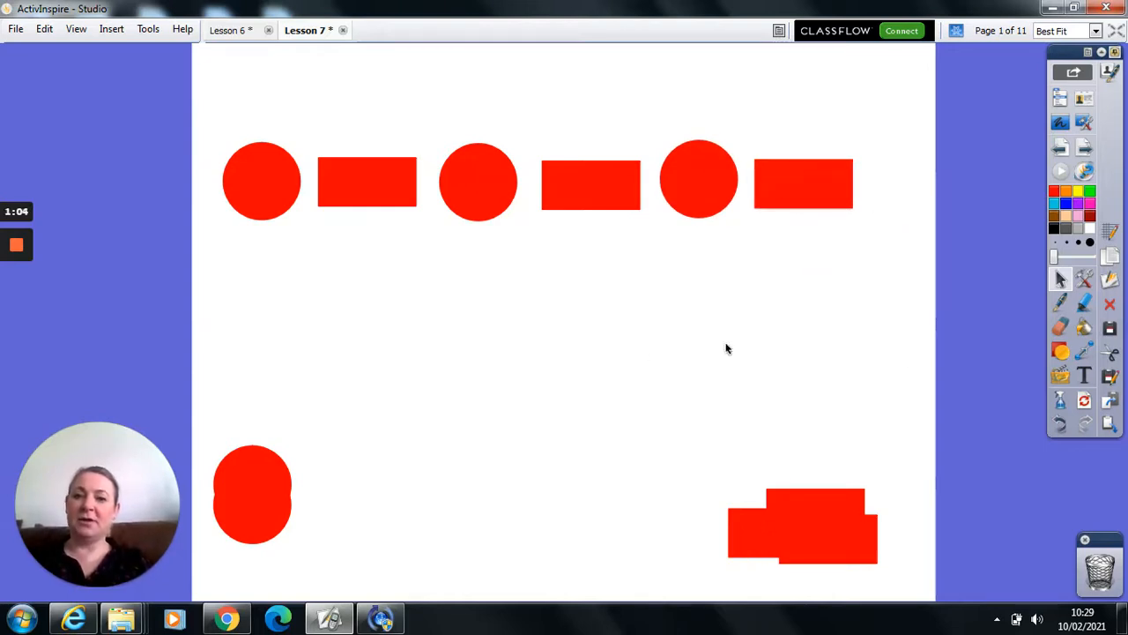
{"action": "mouse_move", "coordinate": [787, 196]}
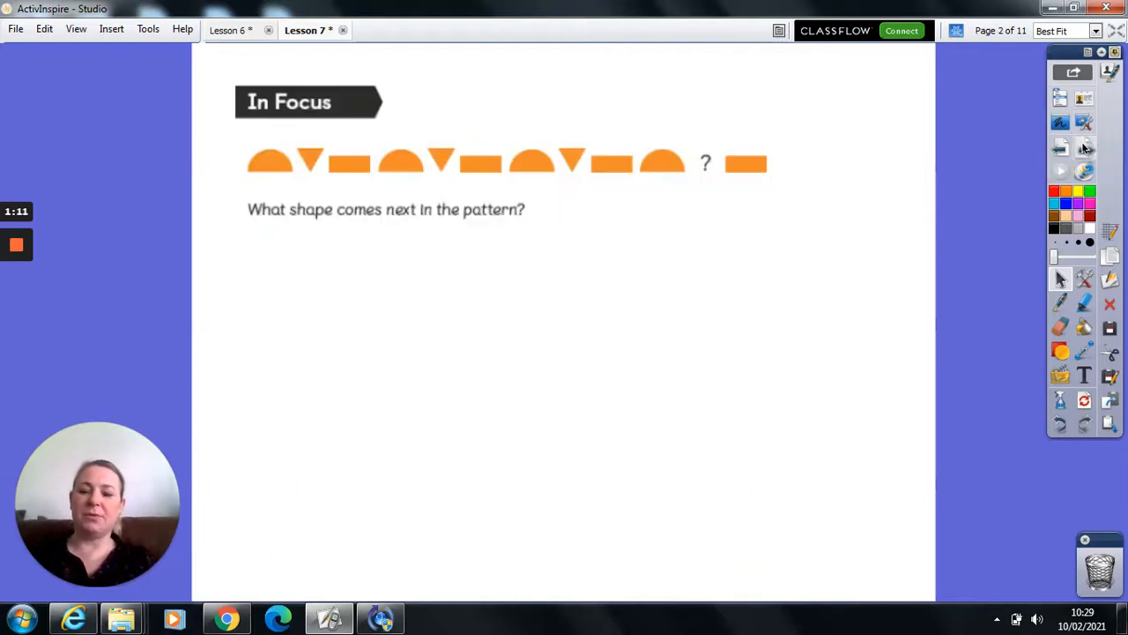
{"action": "mouse_move", "coordinate": [327, 195]}
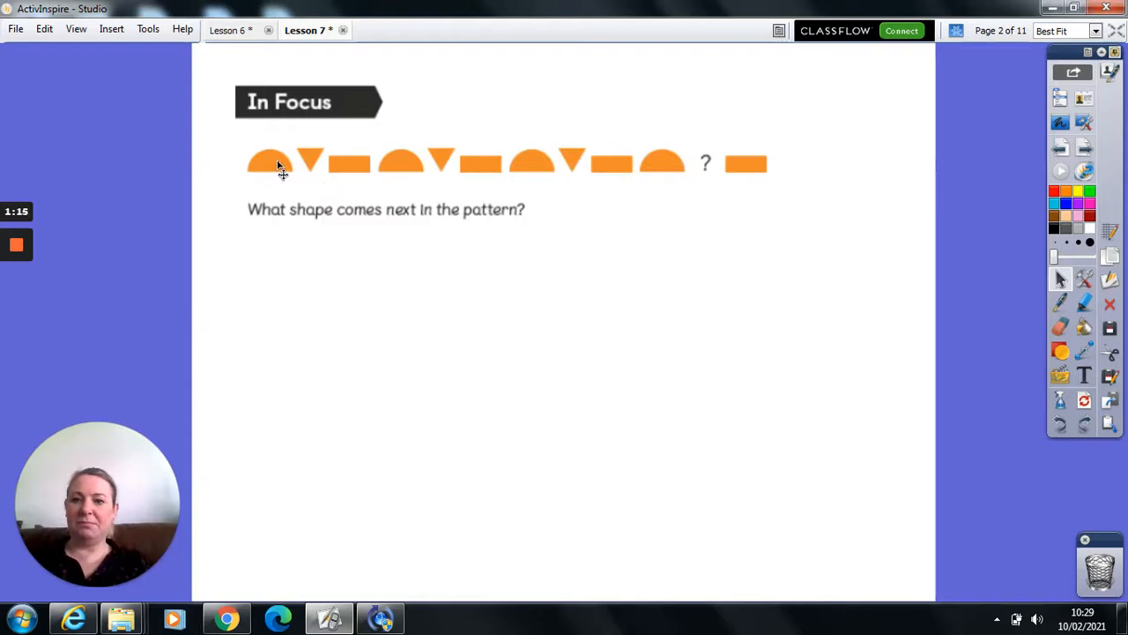
{"action": "mouse_move", "coordinate": [753, 165]}
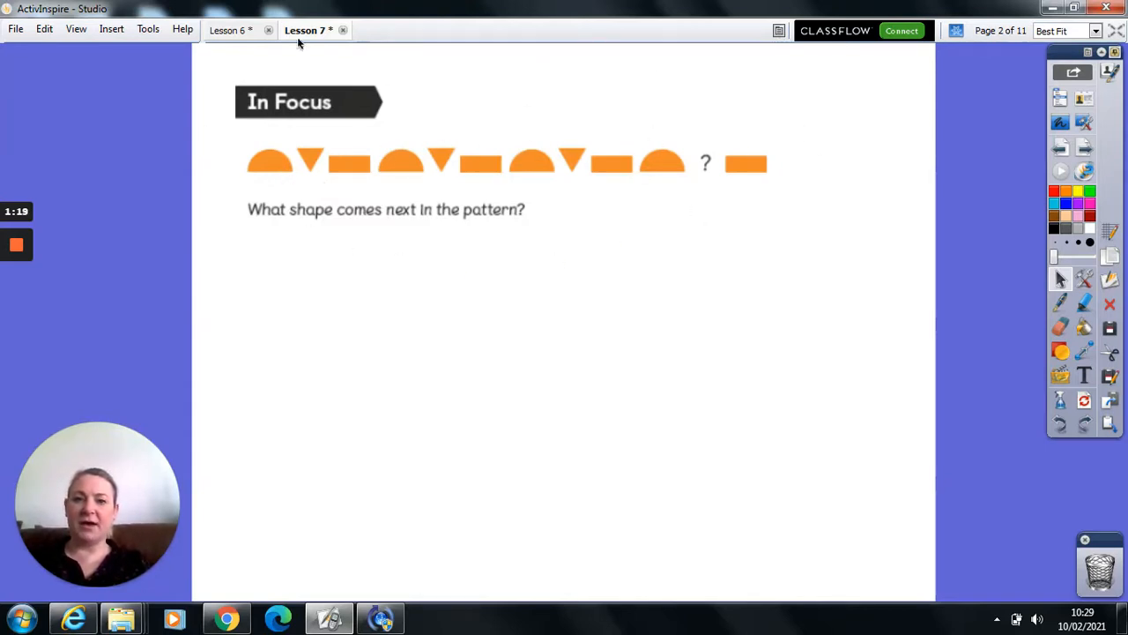
{"action": "mouse_move", "coordinate": [338, 275]}
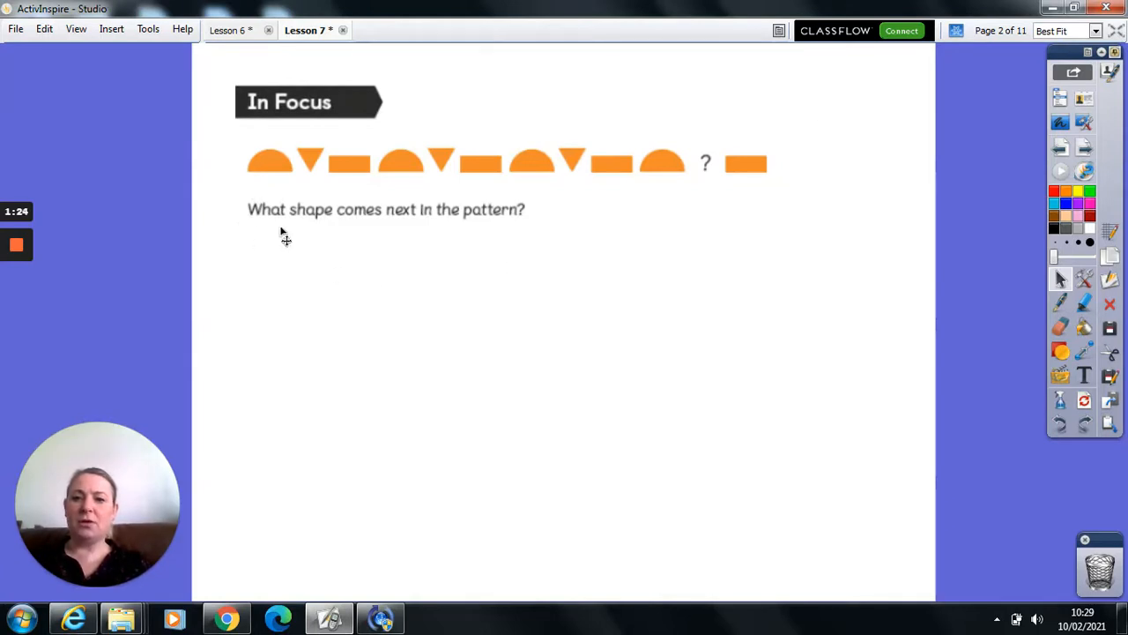
{"action": "mouse_move", "coordinate": [536, 224]}
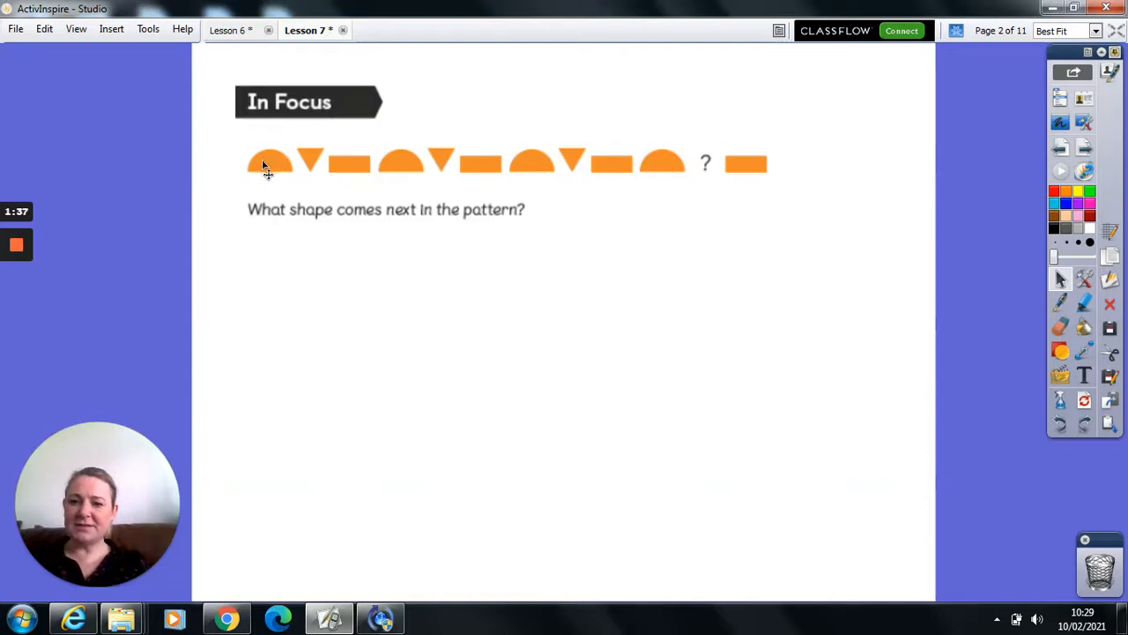
{"action": "mouse_move", "coordinate": [317, 163]}
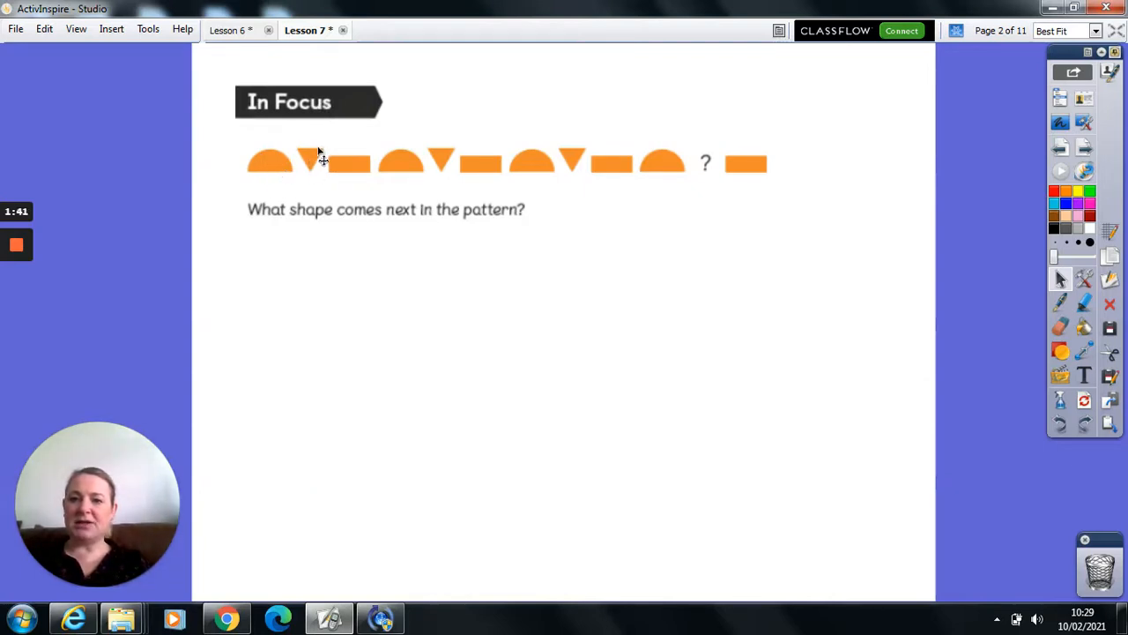
{"action": "mouse_move", "coordinate": [360, 176]}
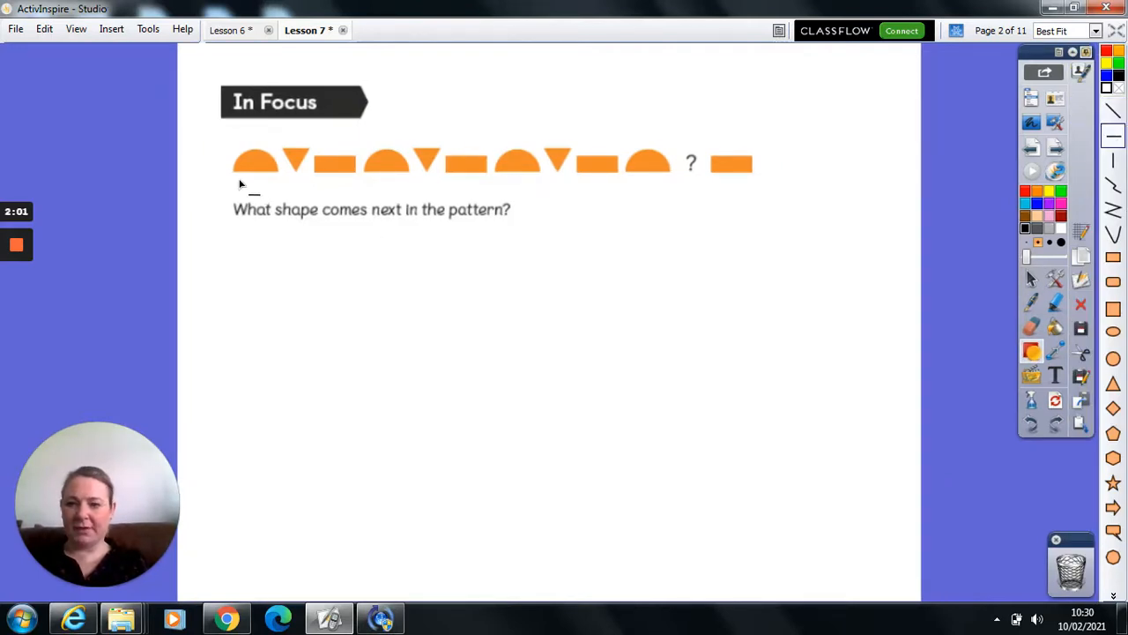
Draw lines under the first and second semicircle–triangle–rectangle groups.
{"action": "left_click_drag", "start_coordinate": [234, 174], "coordinate": [343, 175]}
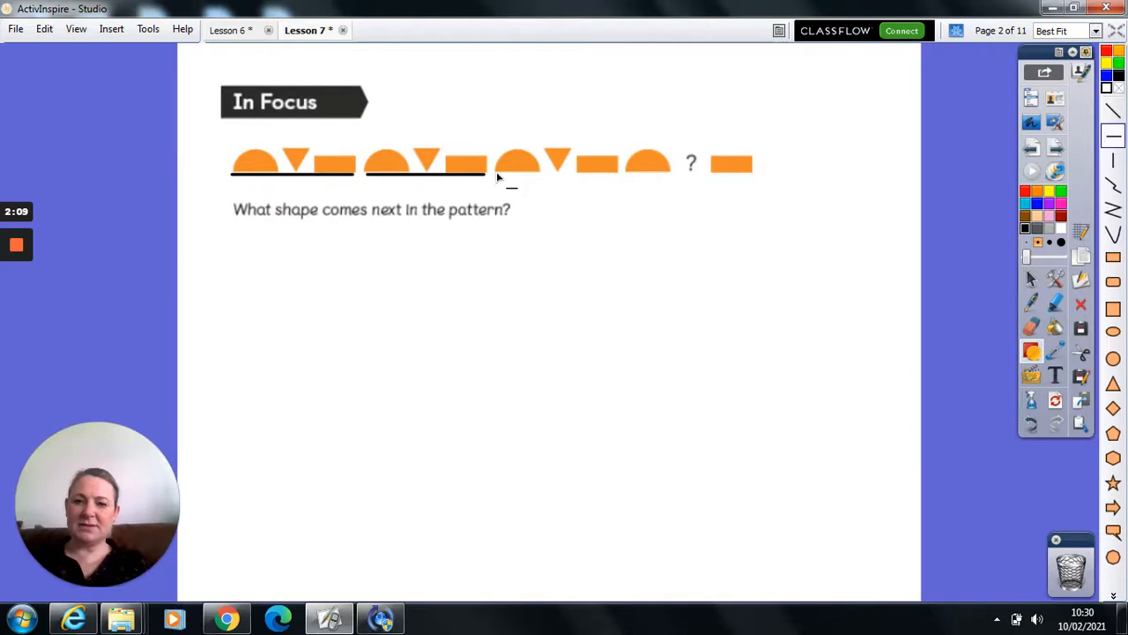
{"action": "left_click_drag", "start_coordinate": [498, 174], "coordinate": [616, 174]}
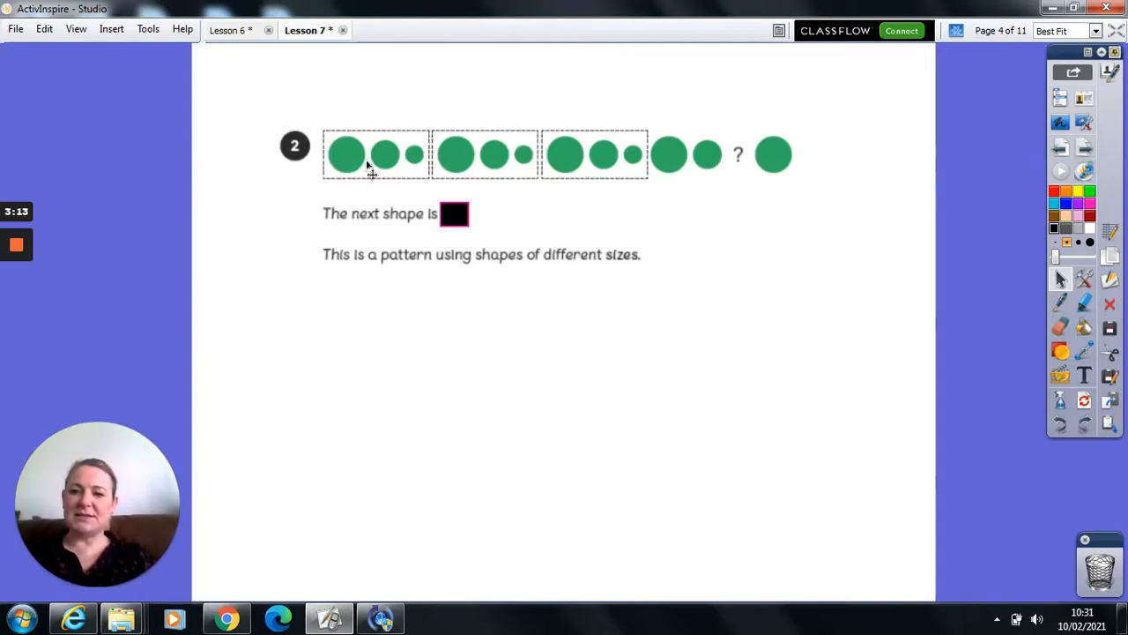
{"action": "mouse_move", "coordinate": [391, 155]}
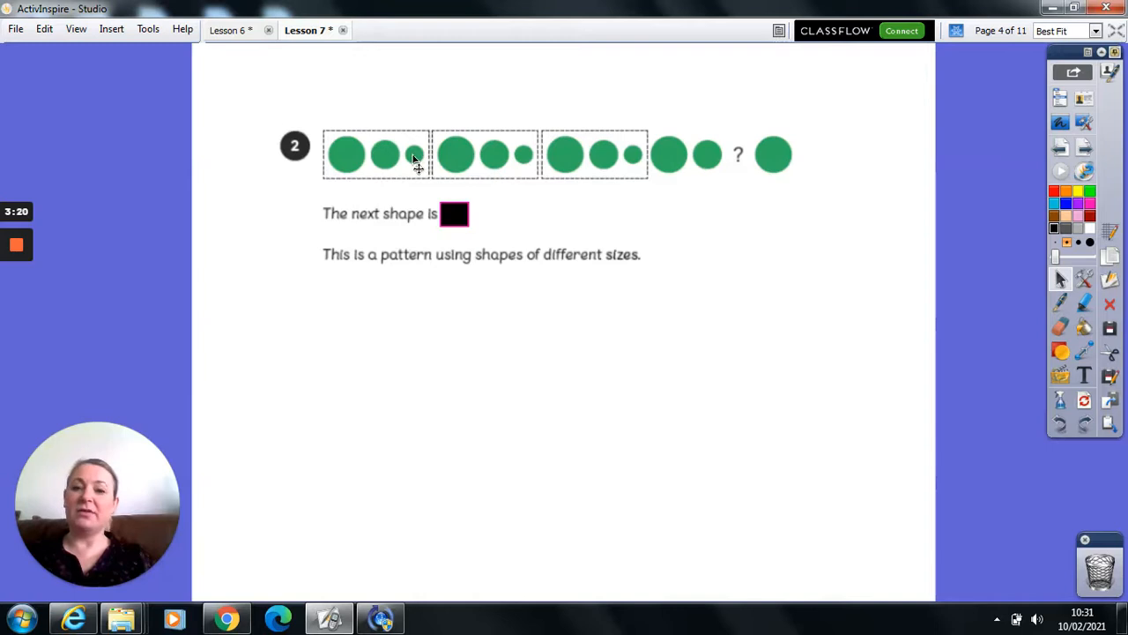
{"action": "mouse_move", "coordinate": [498, 157]}
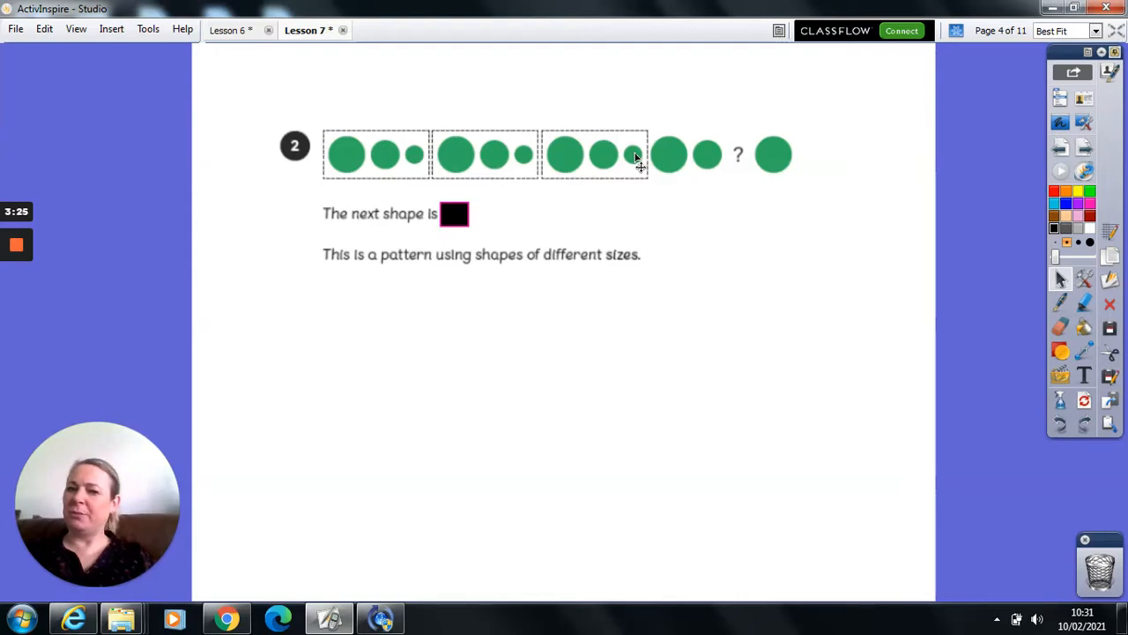
{"action": "mouse_move", "coordinate": [674, 161]}
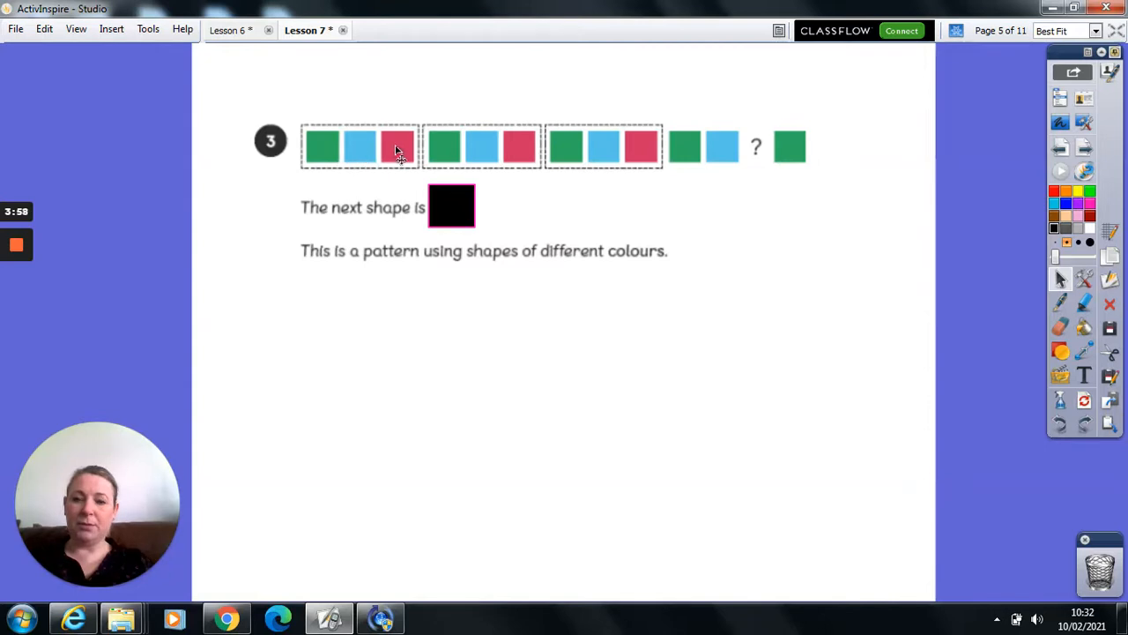
{"action": "mouse_move", "coordinate": [432, 145]}
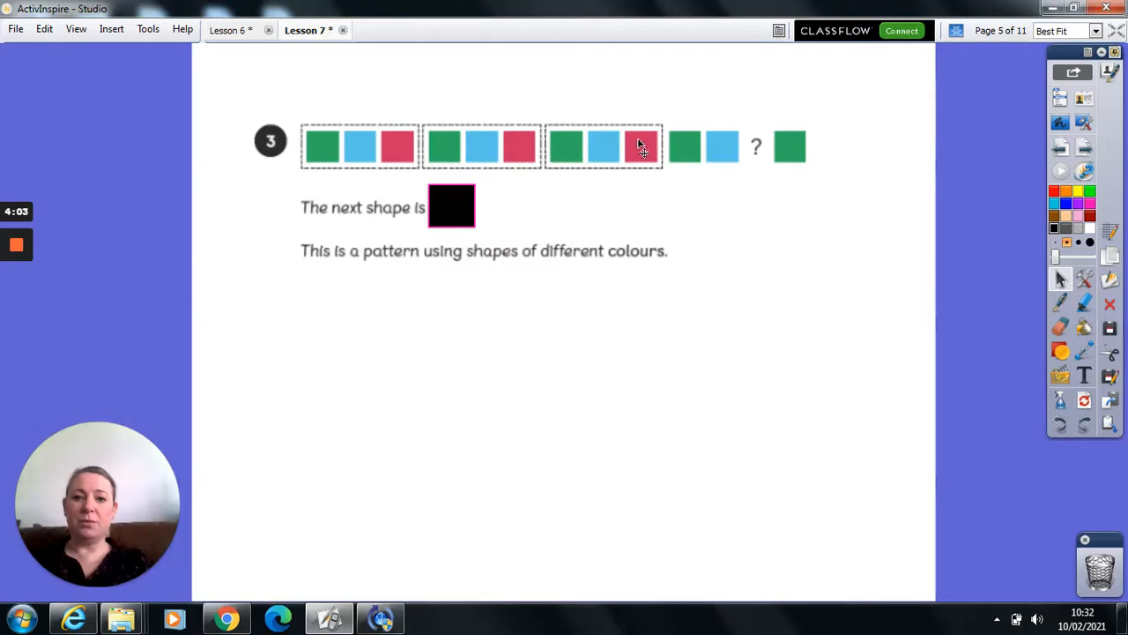
{"action": "mouse_move", "coordinate": [732, 163]}
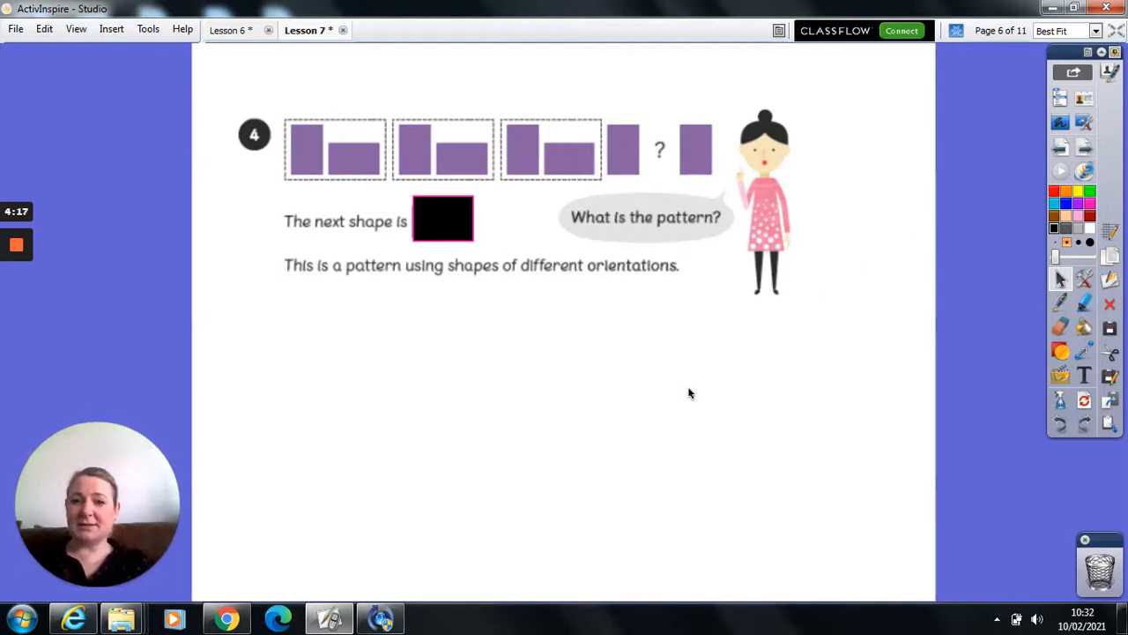
{"action": "mouse_move", "coordinate": [322, 126]}
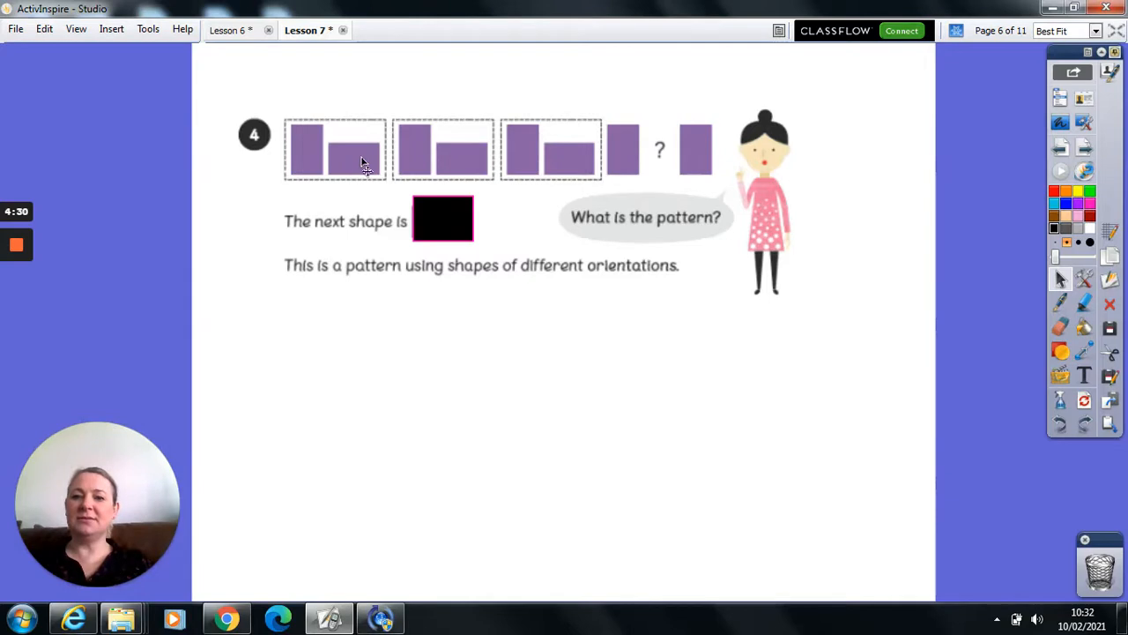
{"action": "mouse_move", "coordinate": [423, 157]}
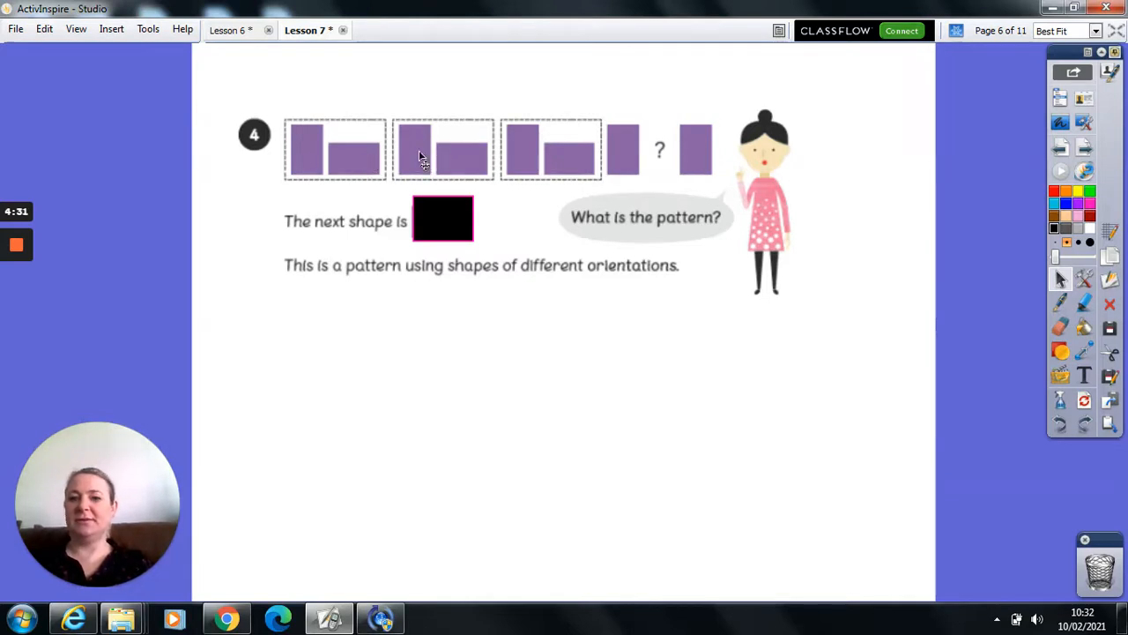
{"action": "mouse_move", "coordinate": [455, 165]}
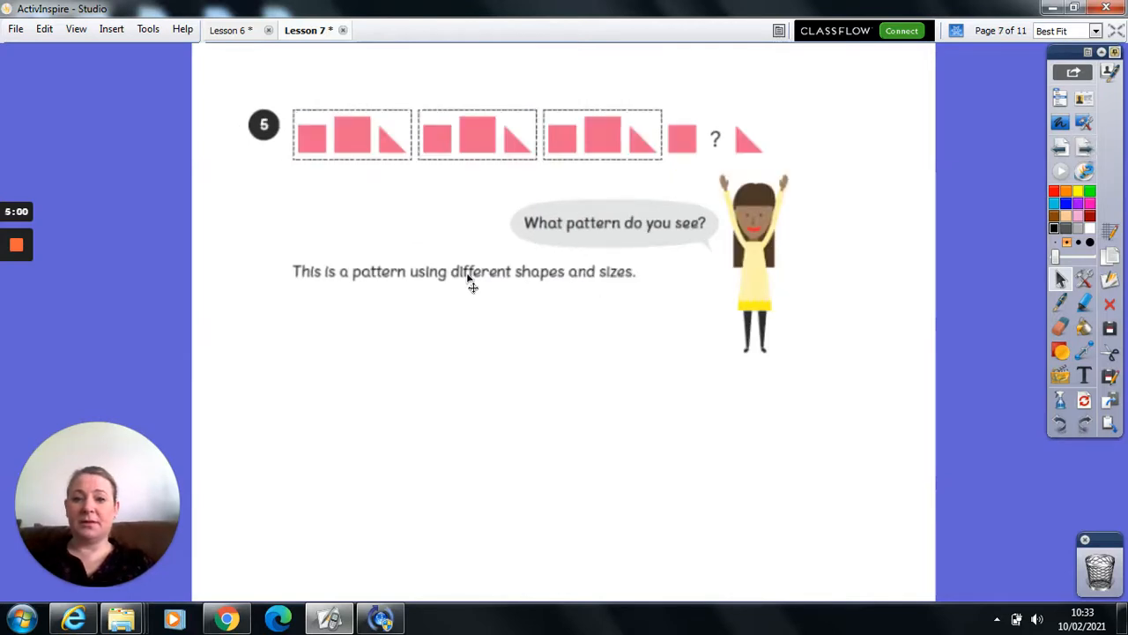
{"action": "mouse_move", "coordinate": [595, 280]}
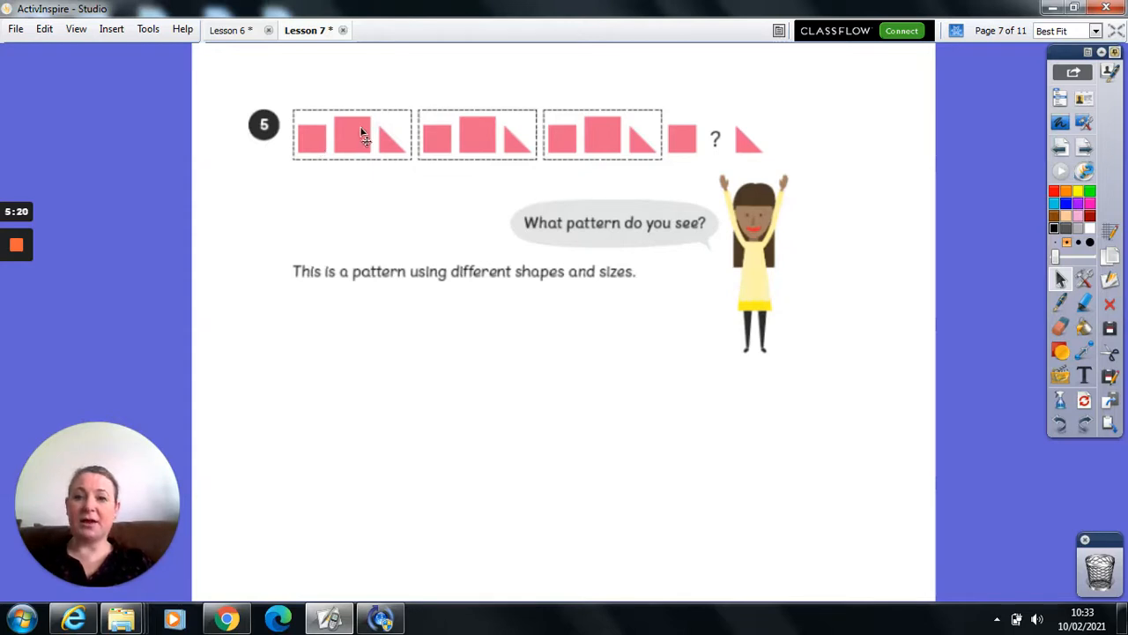
{"action": "mouse_move", "coordinate": [425, 148]}
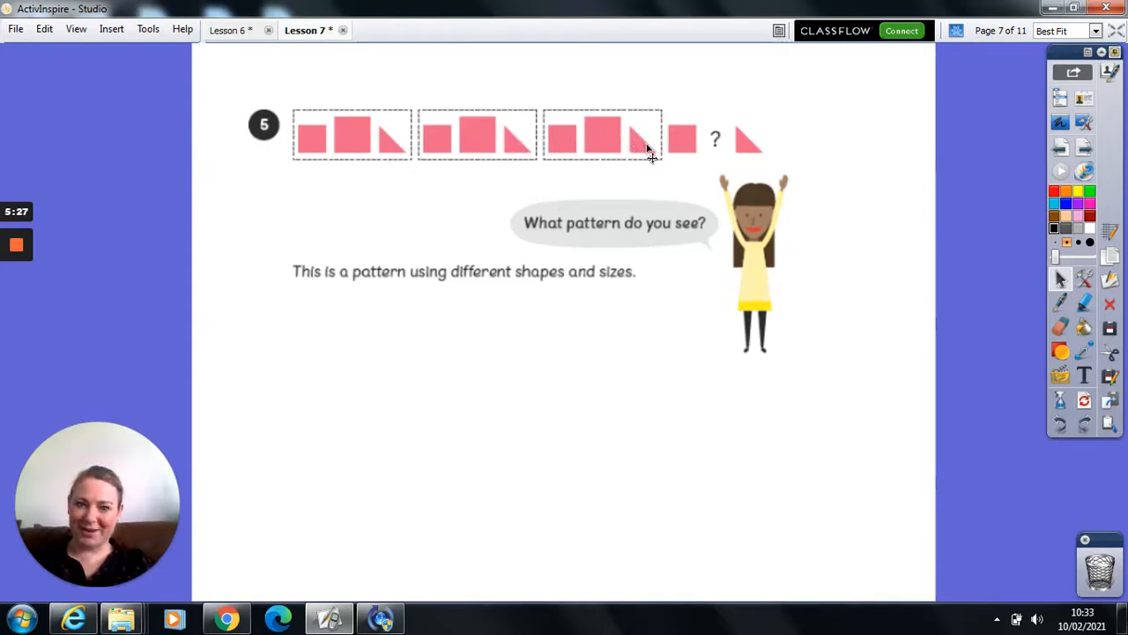
{"action": "mouse_move", "coordinate": [687, 142]}
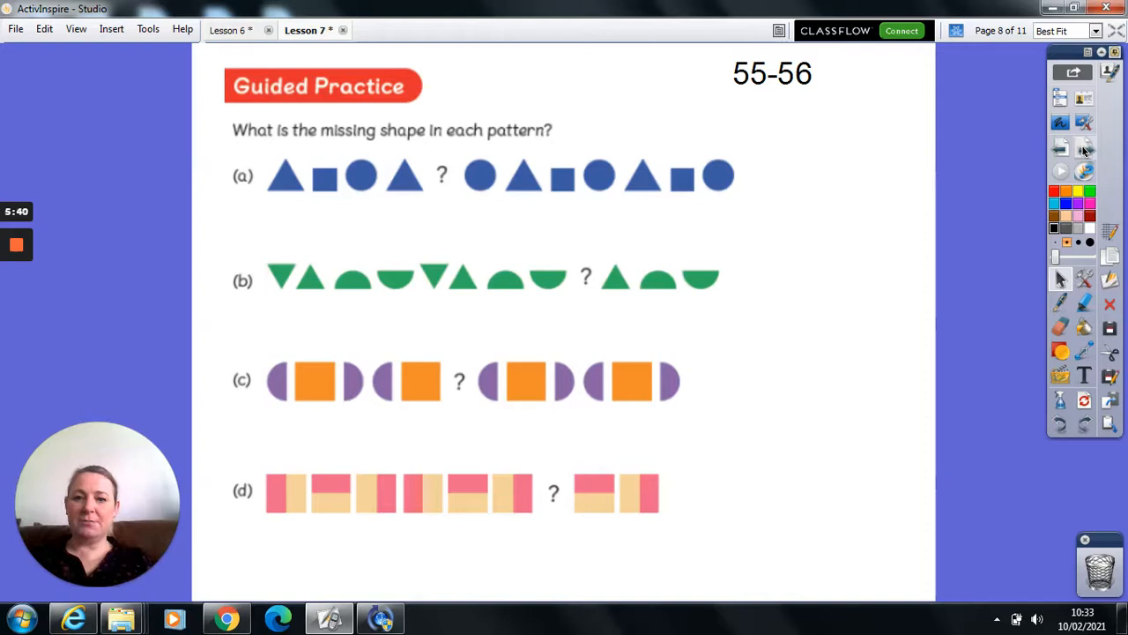
{"action": "mouse_move", "coordinate": [254, 151]}
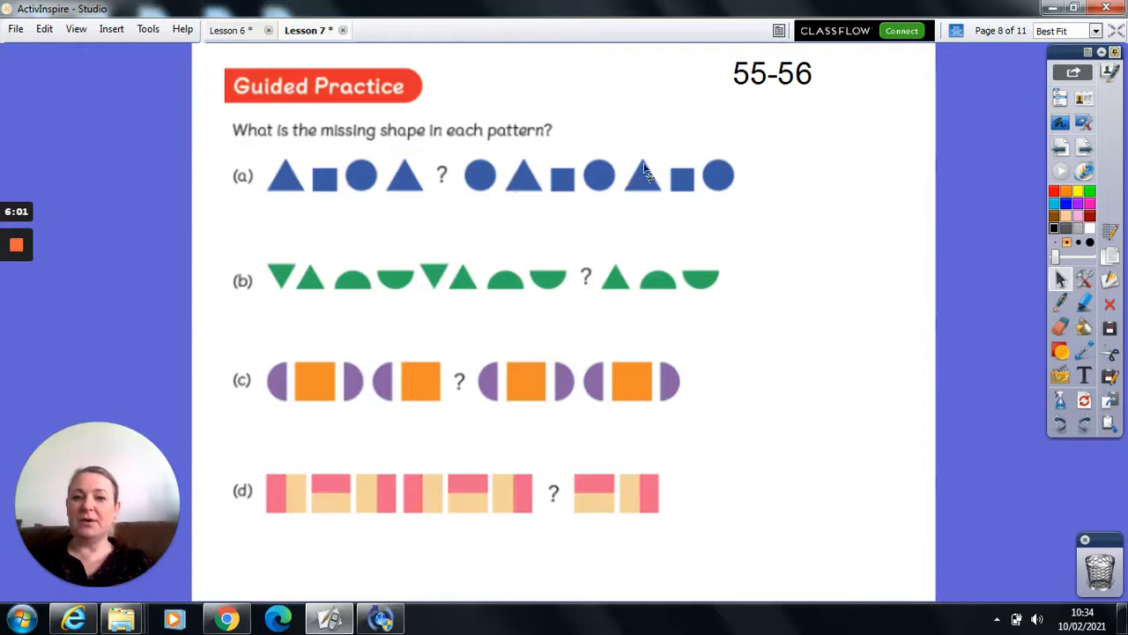
{"action": "mouse_move", "coordinate": [718, 188]}
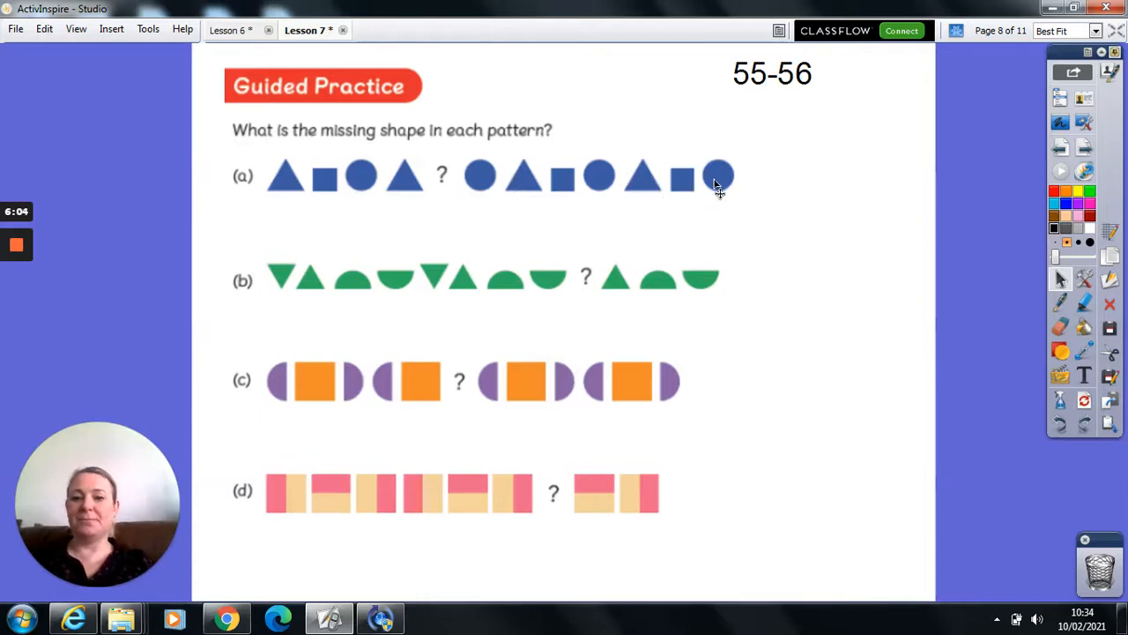
{"action": "mouse_move", "coordinate": [760, 178]}
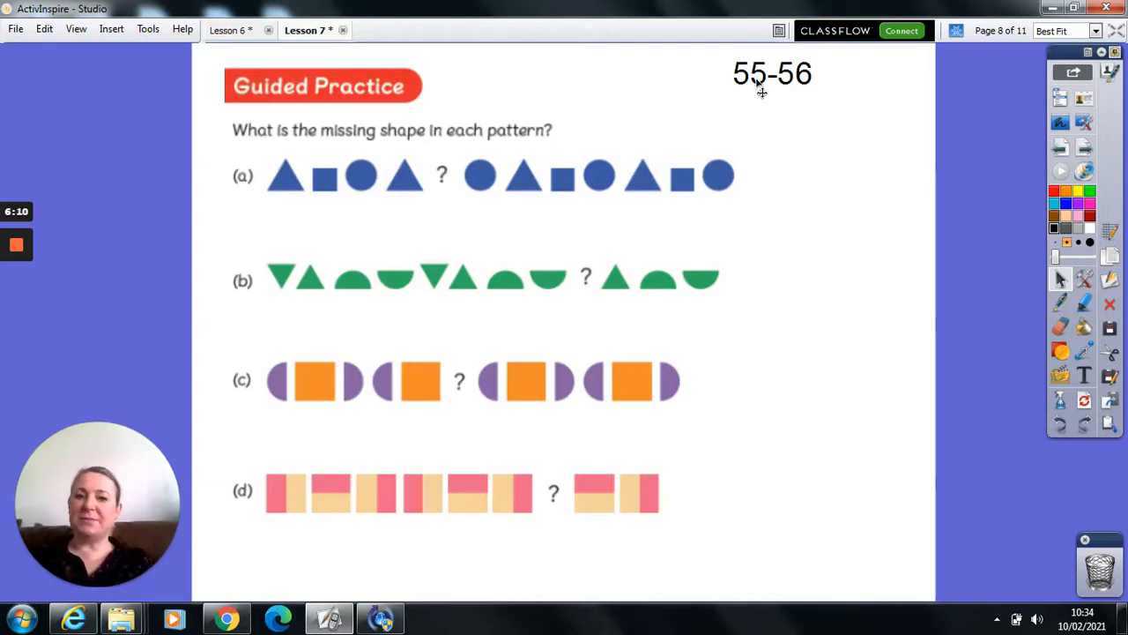
{"action": "mouse_move", "coordinate": [837, 117]}
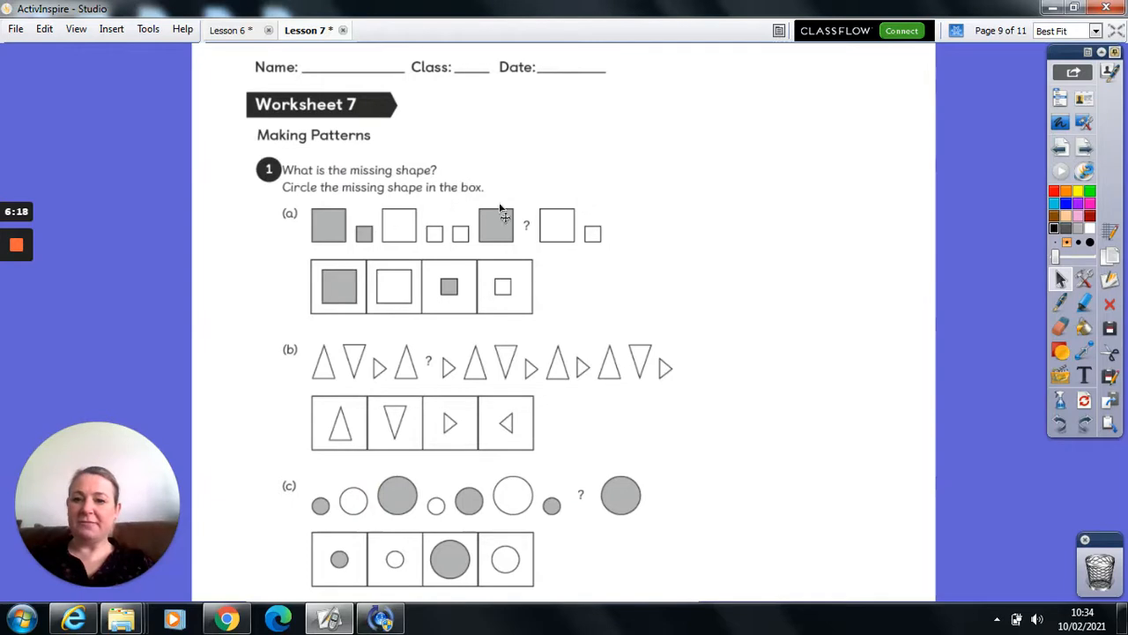
{"action": "mouse_move", "coordinate": [357, 219]}
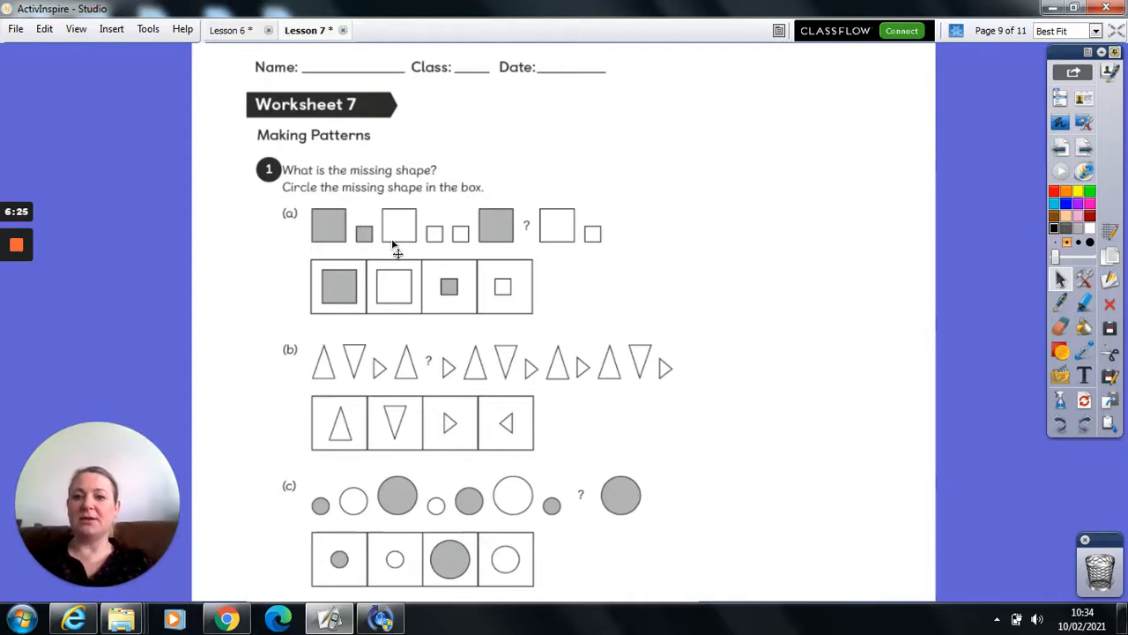
{"action": "mouse_move", "coordinate": [426, 236]}
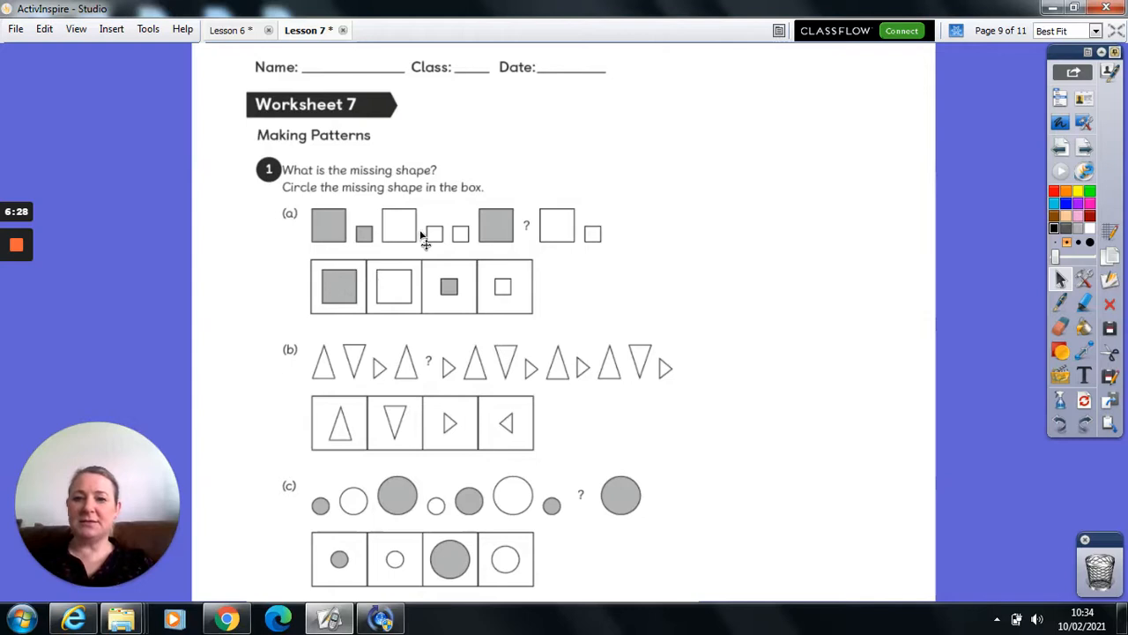
{"action": "mouse_move", "coordinate": [485, 245]}
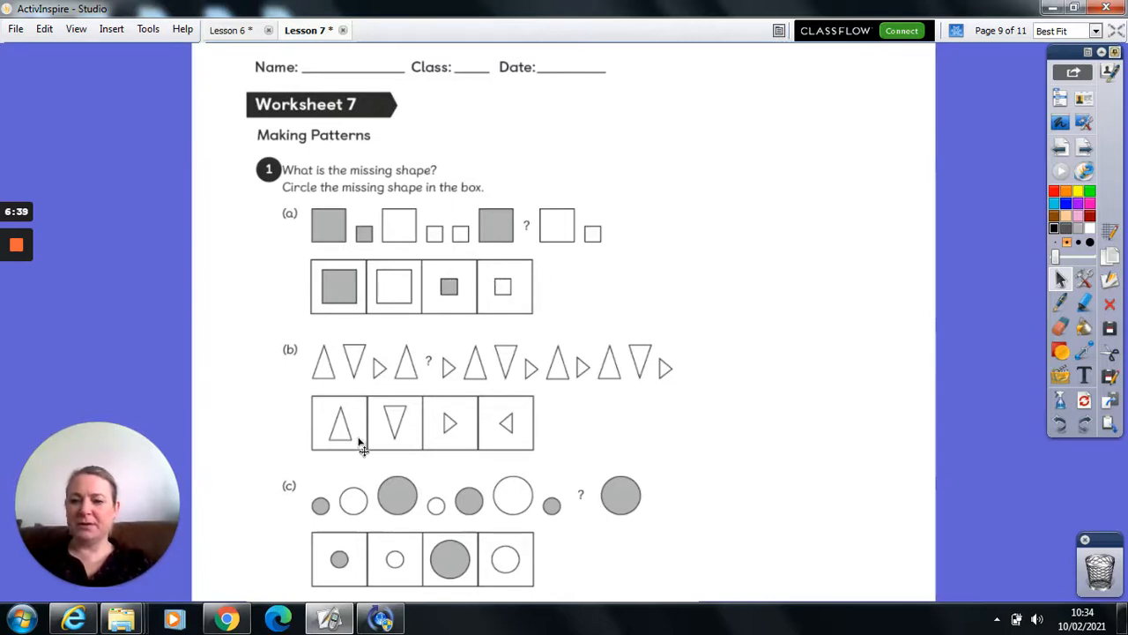
{"action": "mouse_move", "coordinate": [344, 388]}
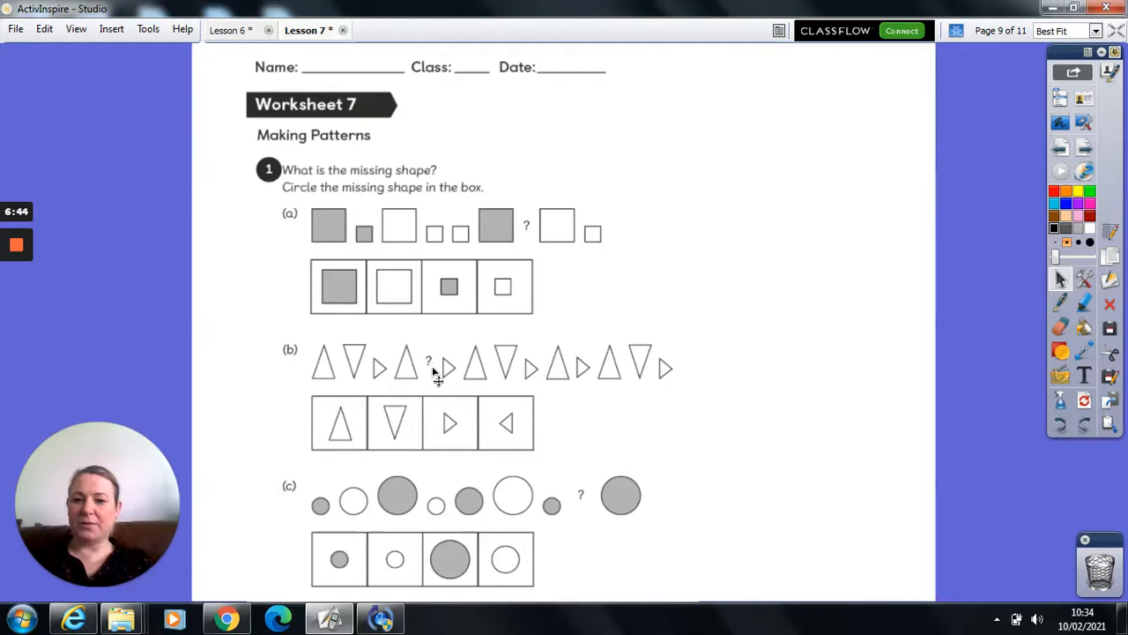
{"action": "mouse_move", "coordinate": [451, 416]}
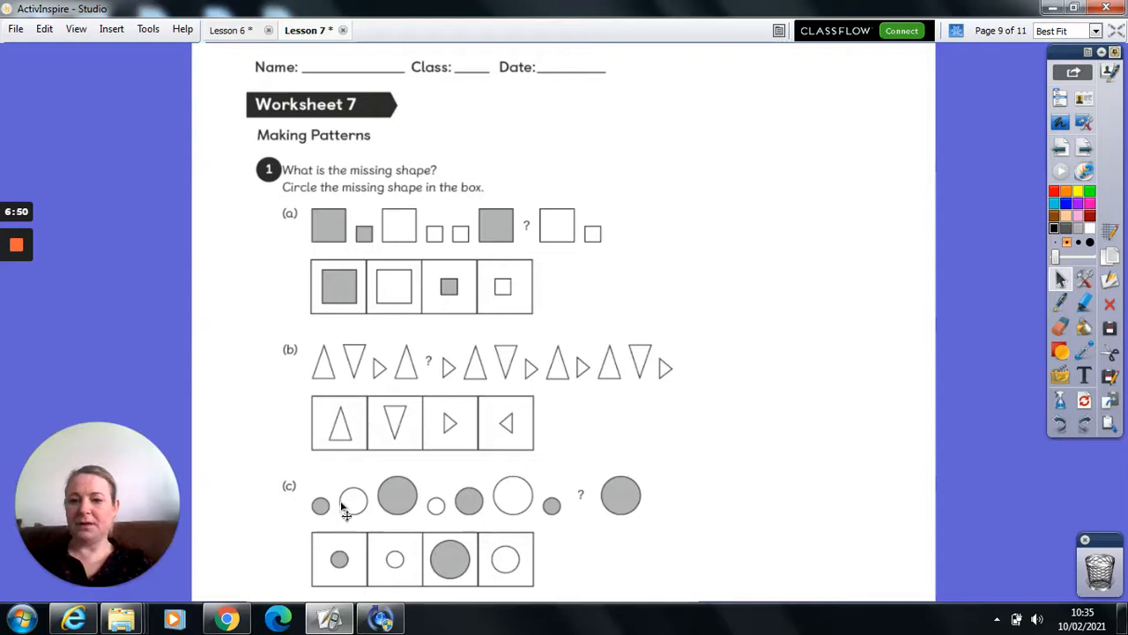
{"action": "mouse_move", "coordinate": [517, 495]}
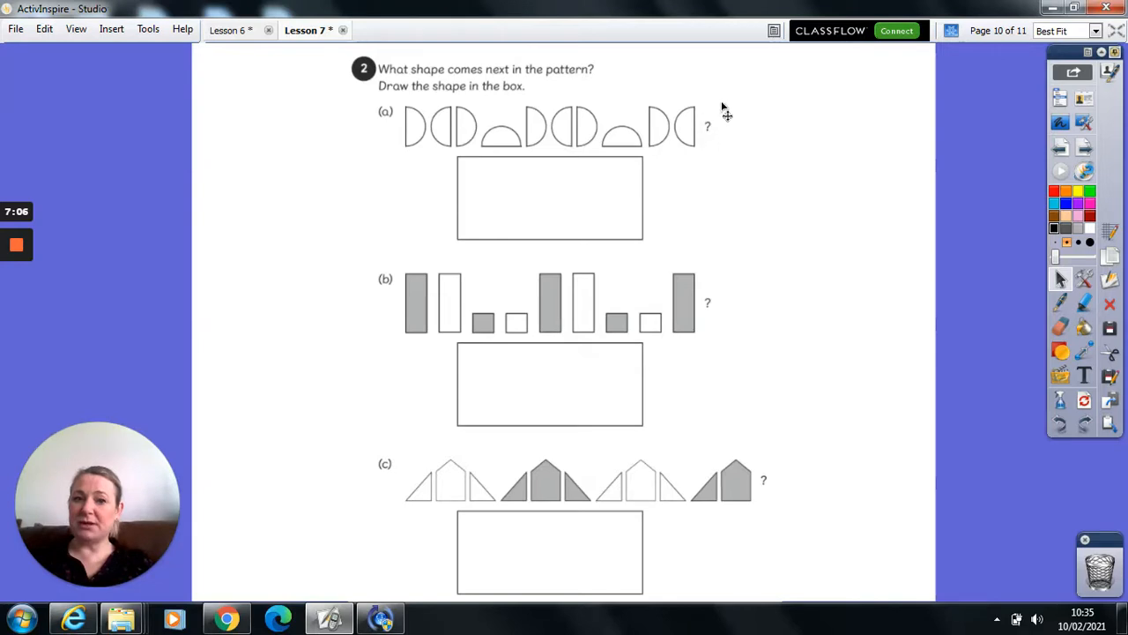
{"action": "mouse_move", "coordinate": [564, 203]}
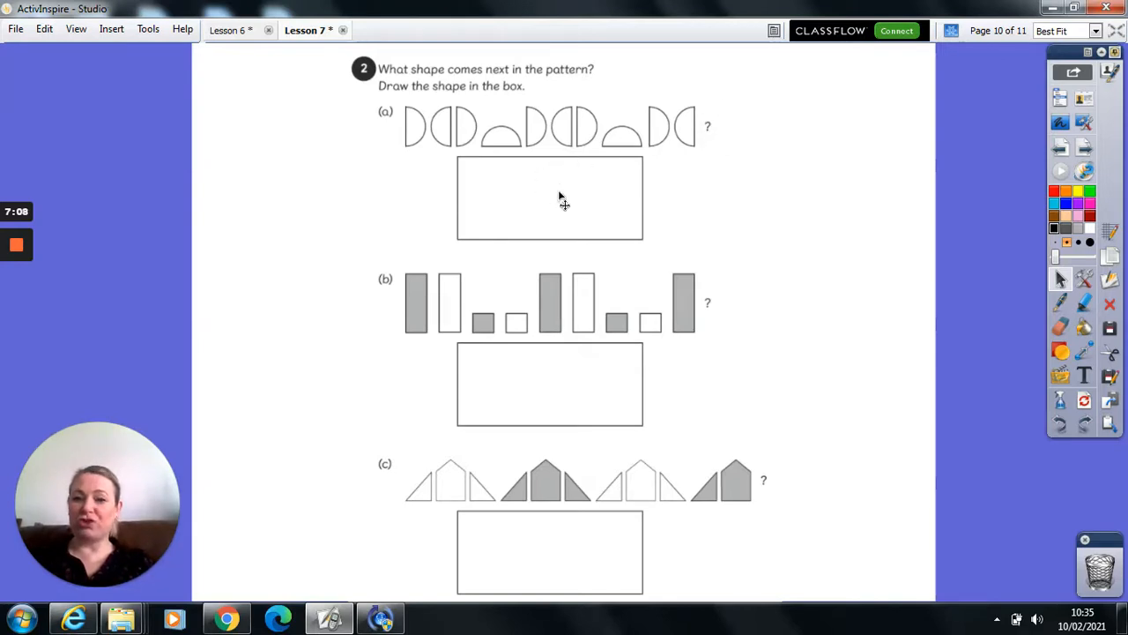
{"action": "mouse_move", "coordinate": [555, 581]}
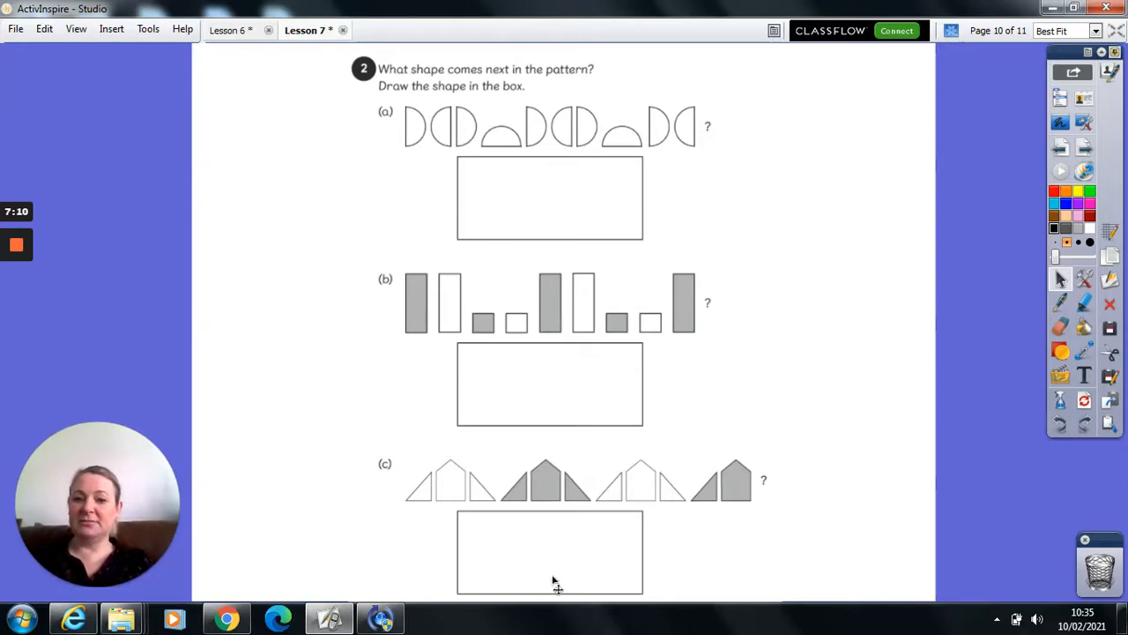